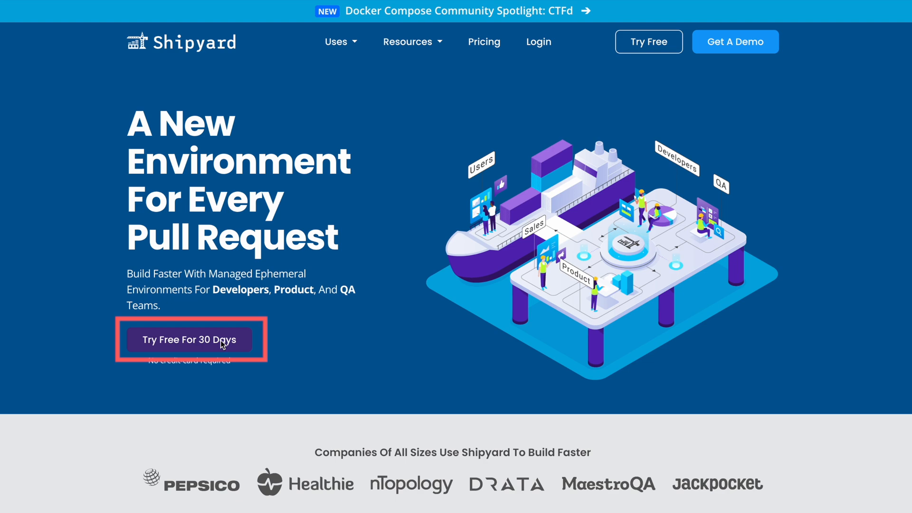
Start the free trial, sign up with GitHub and authorize the Shipyard app
click(189, 339)
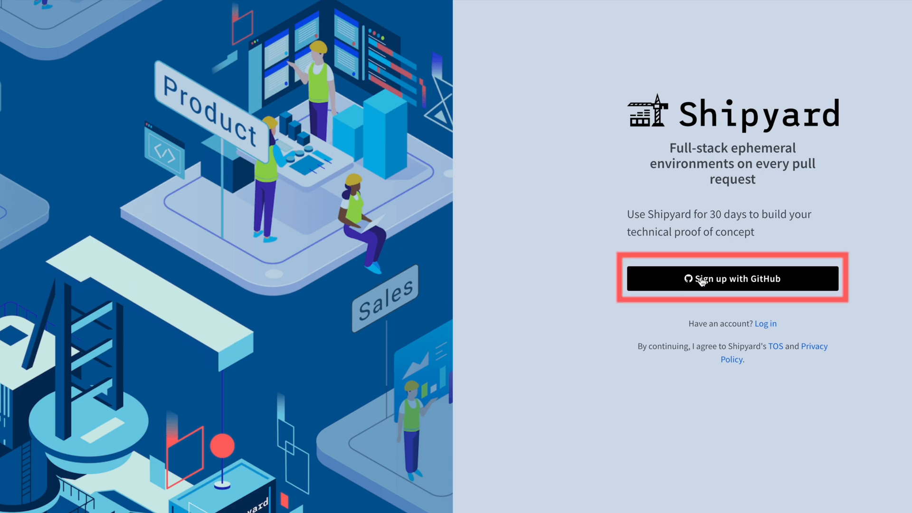
click(732, 278)
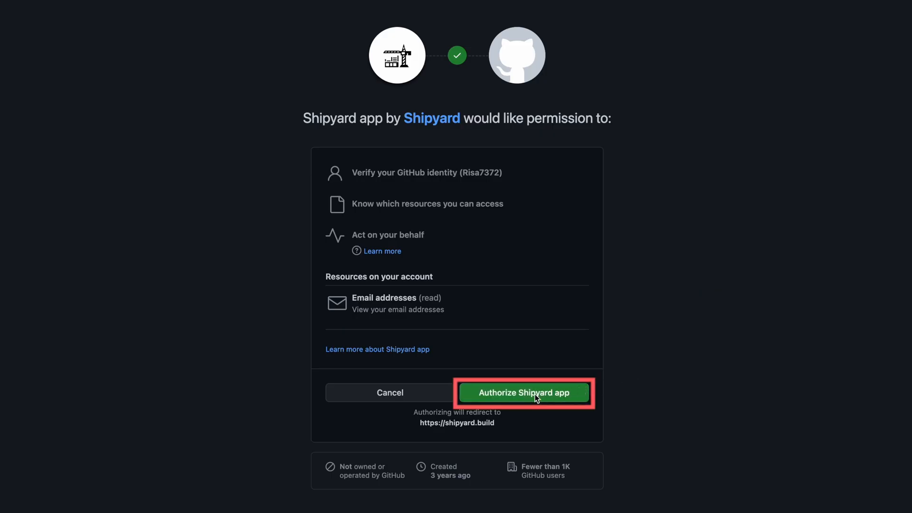
click(524, 393)
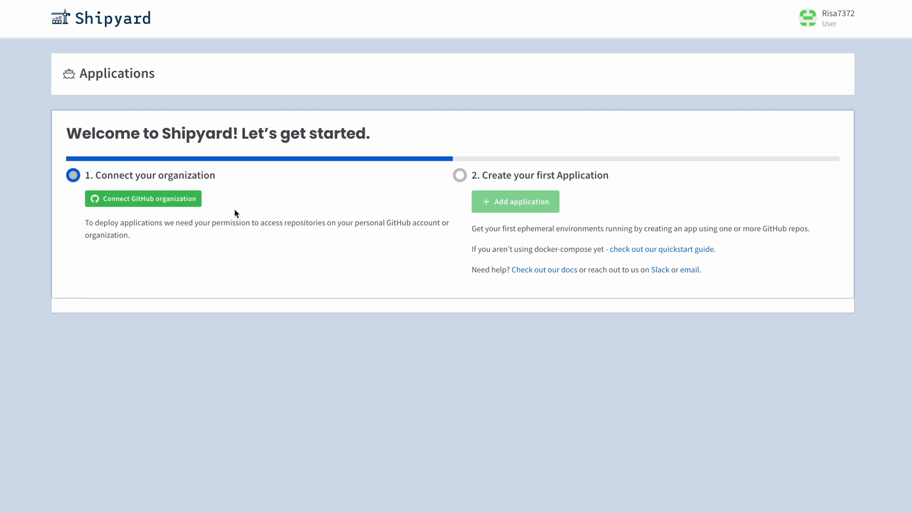
Connect the GitHub account and install the Shipyard app on all repositories
click(143, 199)
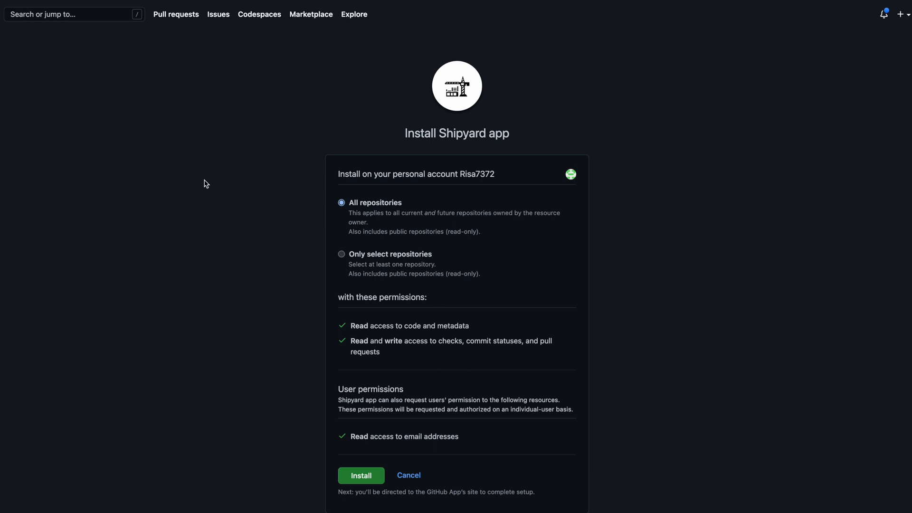
scroll(down, 3)
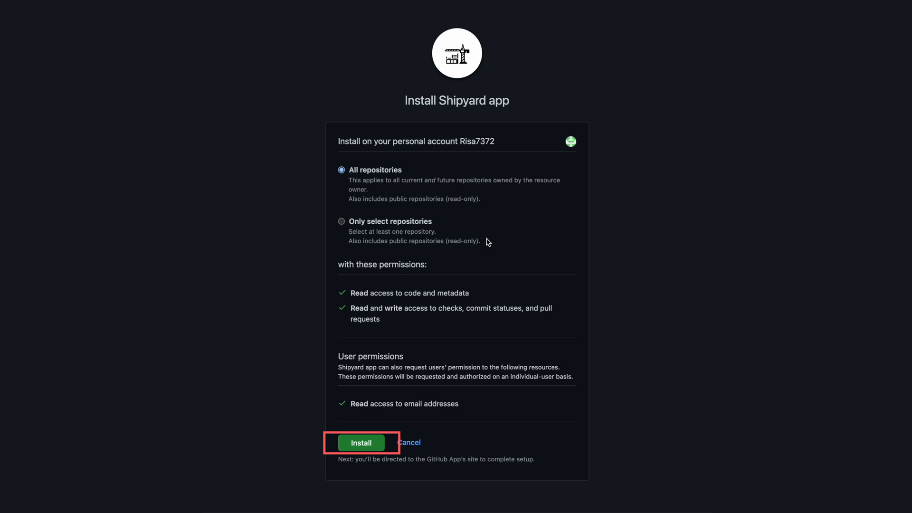
mouse_move(371, 448)
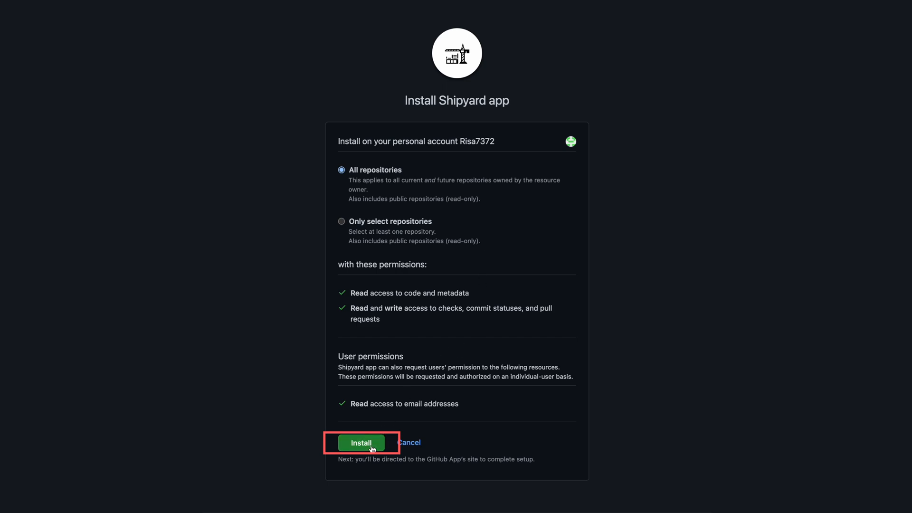
click(361, 443)
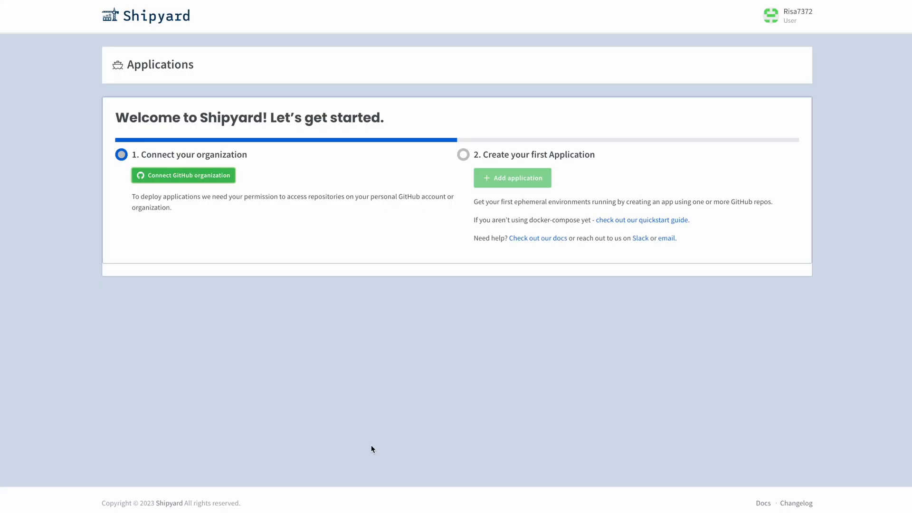
From the Shipyard homepage, reach the Starter Apps collection under Resources
click(183, 175)
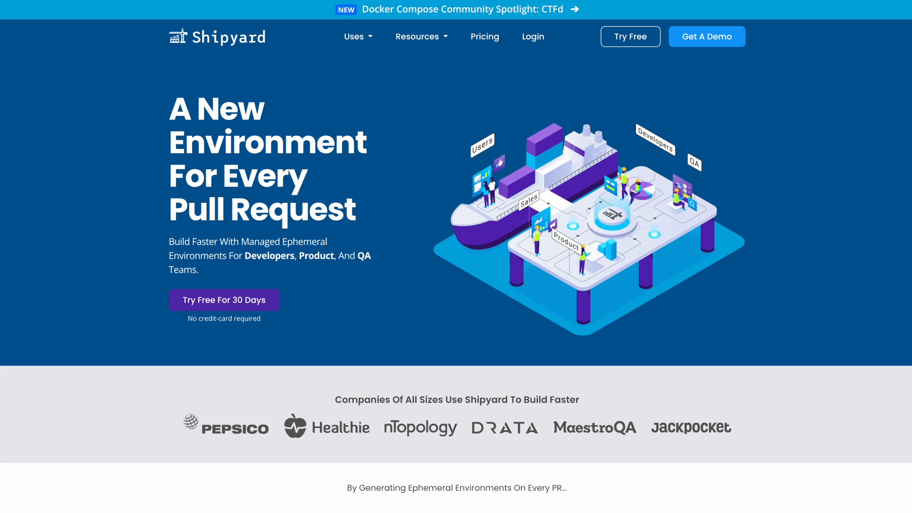
click(417, 36)
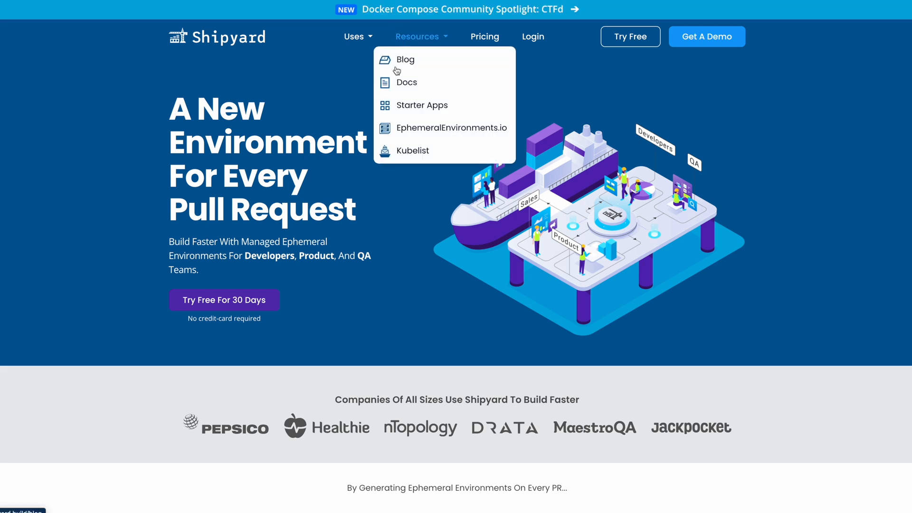
click(421, 104)
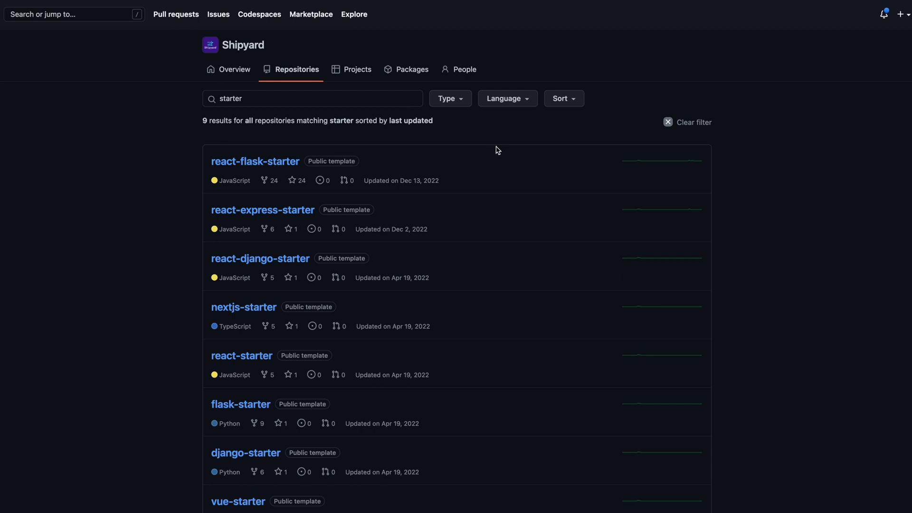
Start a new GitHub repository from the react-flask-starter template
scroll(down, 3)
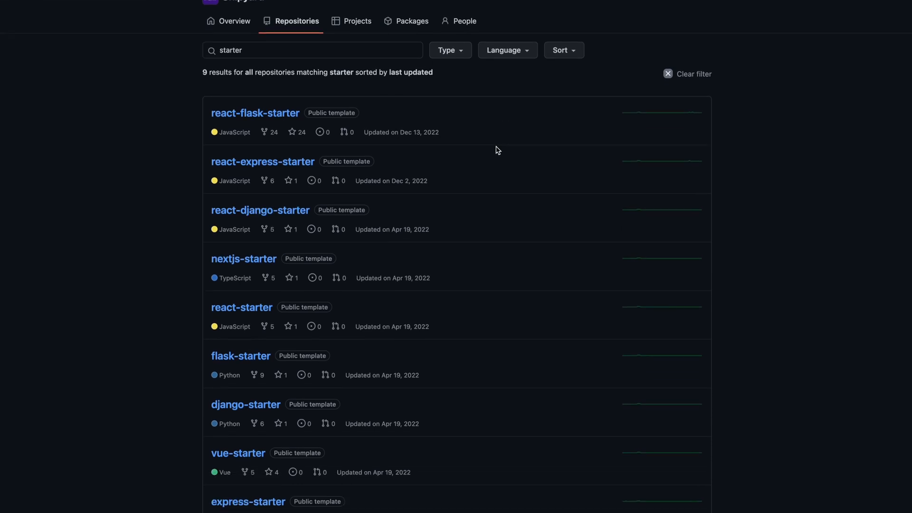
scroll(down, 3)
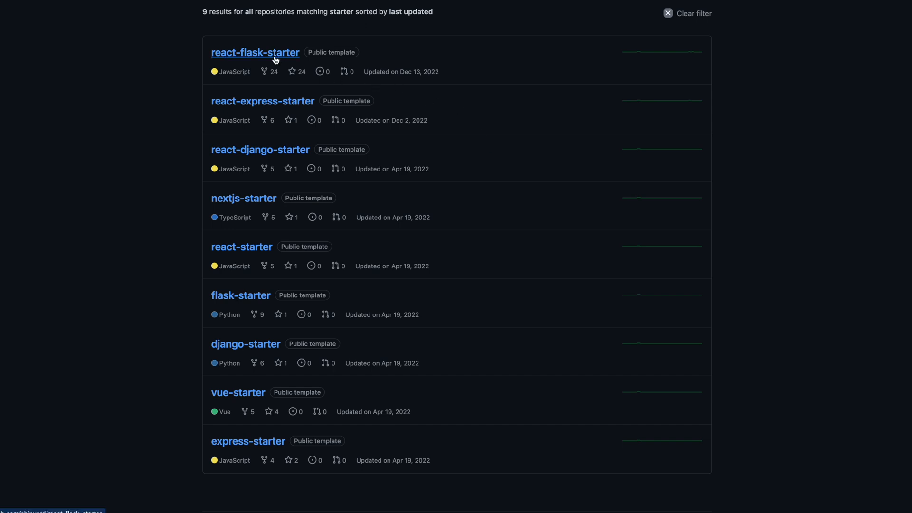
click(256, 52)
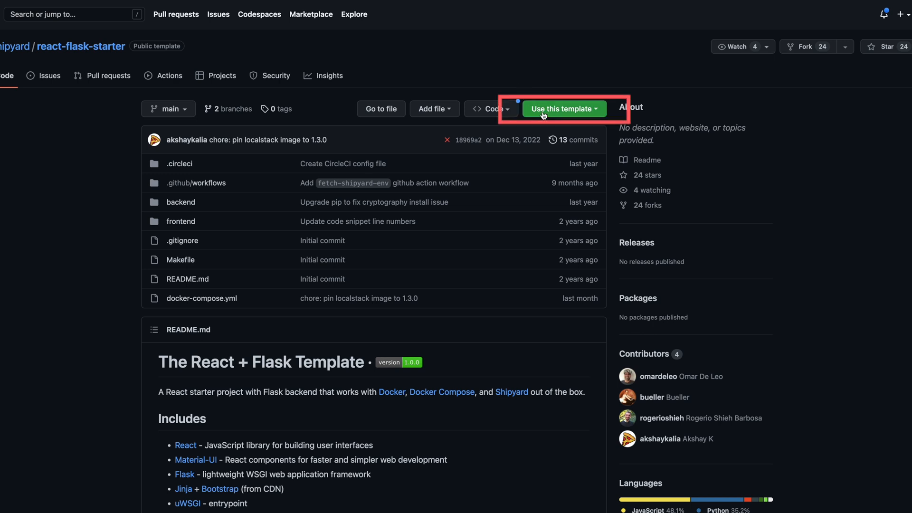
mouse_move(544, 114)
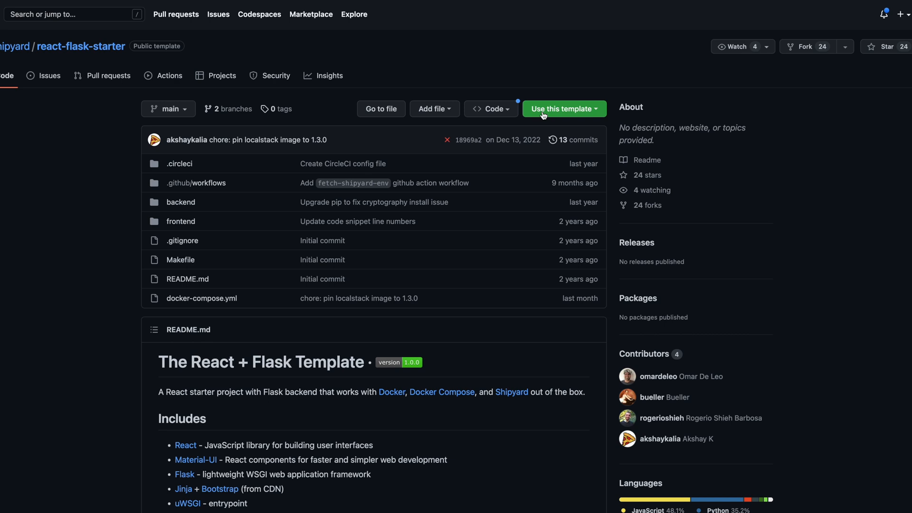
click(565, 108)
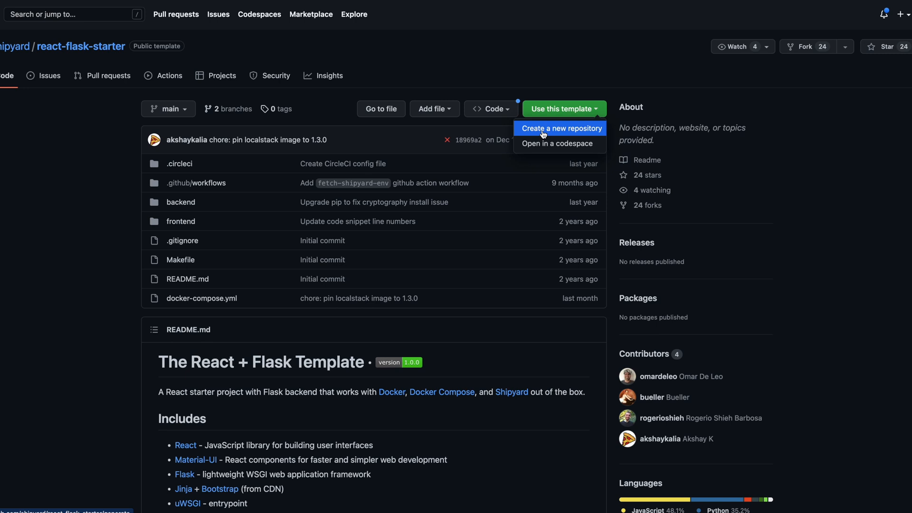
click(559, 129)
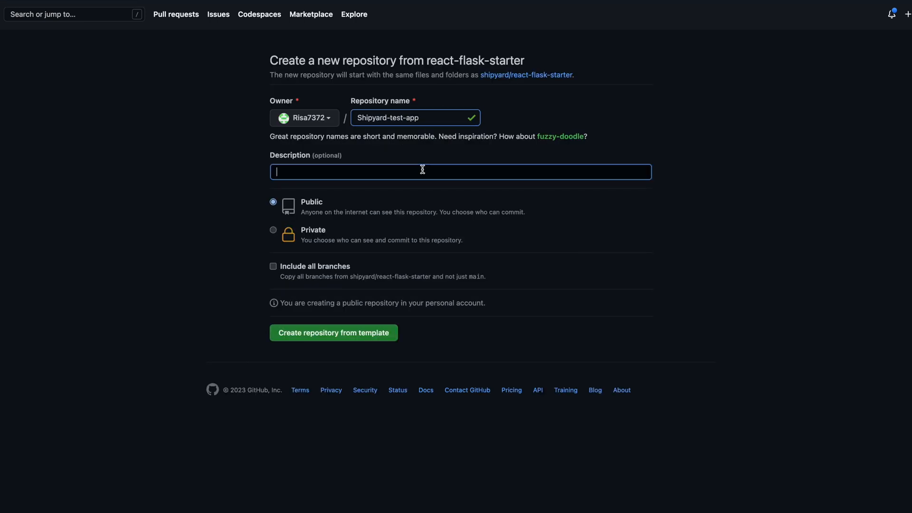
Create the public repository with description 'An app to deploy on Shipyard'
text(An app to deploy on Shipyard)
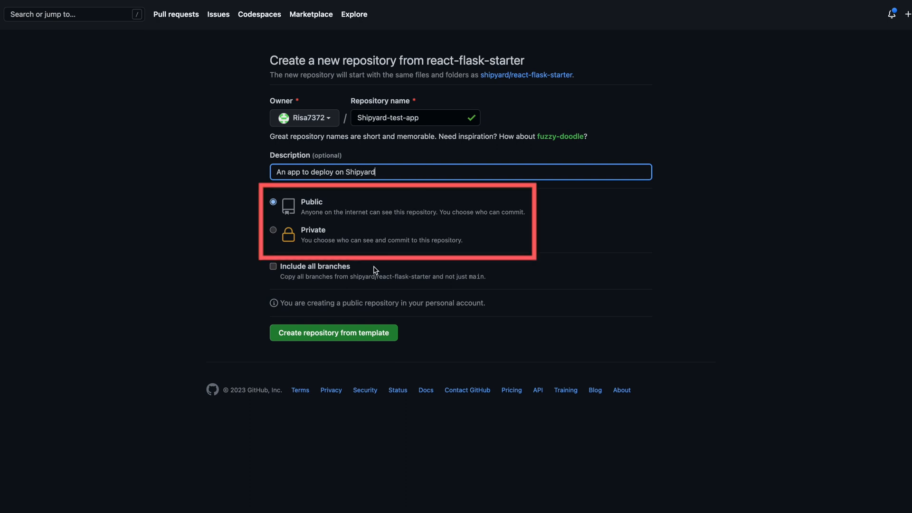
mouse_move(356, 277)
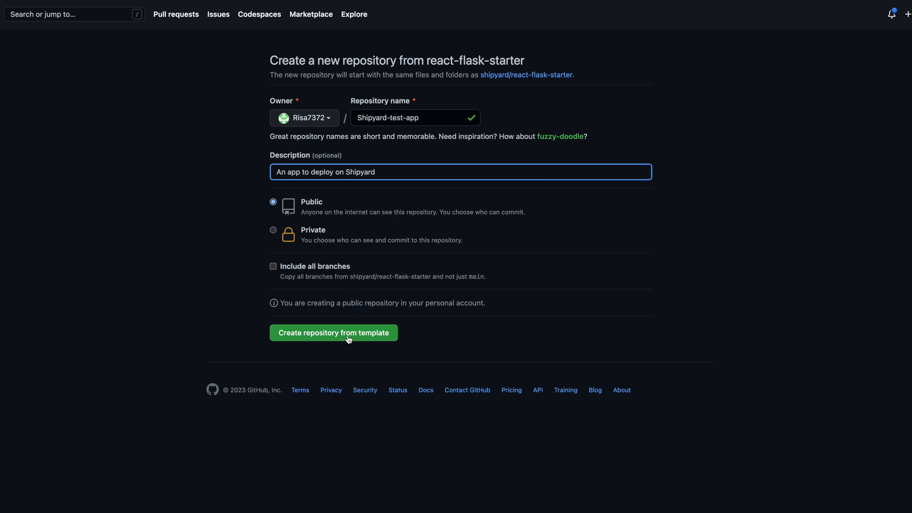
click(333, 333)
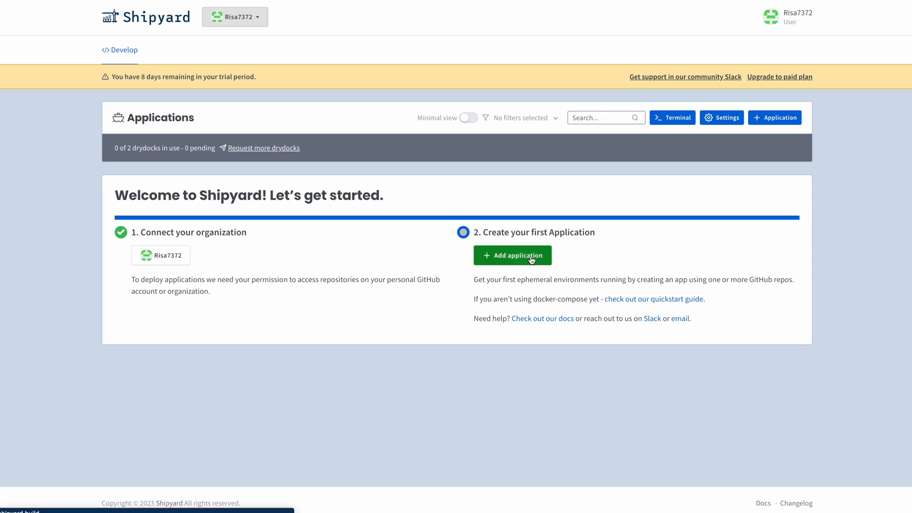
Add a new application on the Shipyard-test-app repository, branch main, and continue to services
click(512, 255)
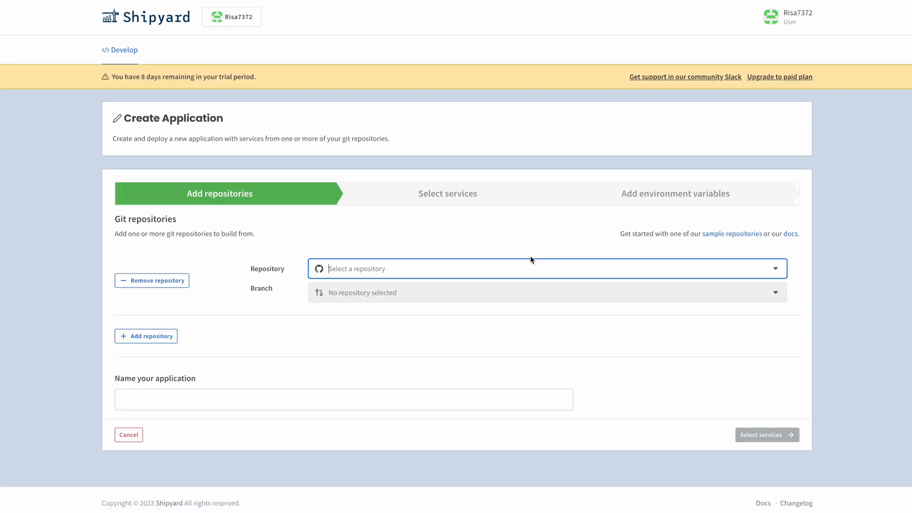
click(532, 268)
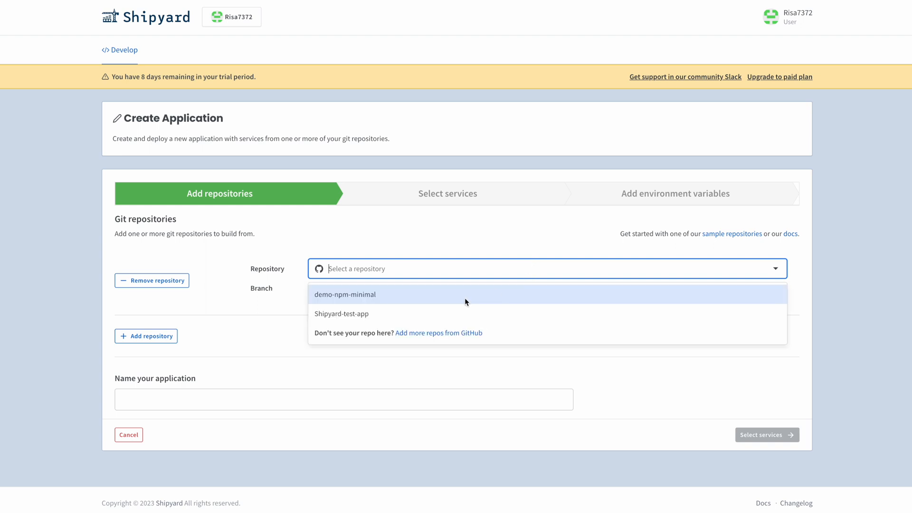
mouse_move(325, 322)
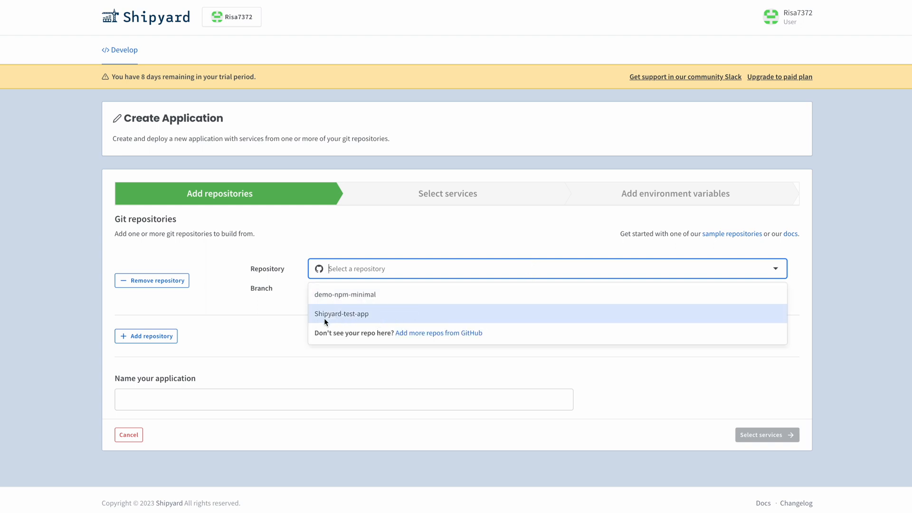
click(341, 314)
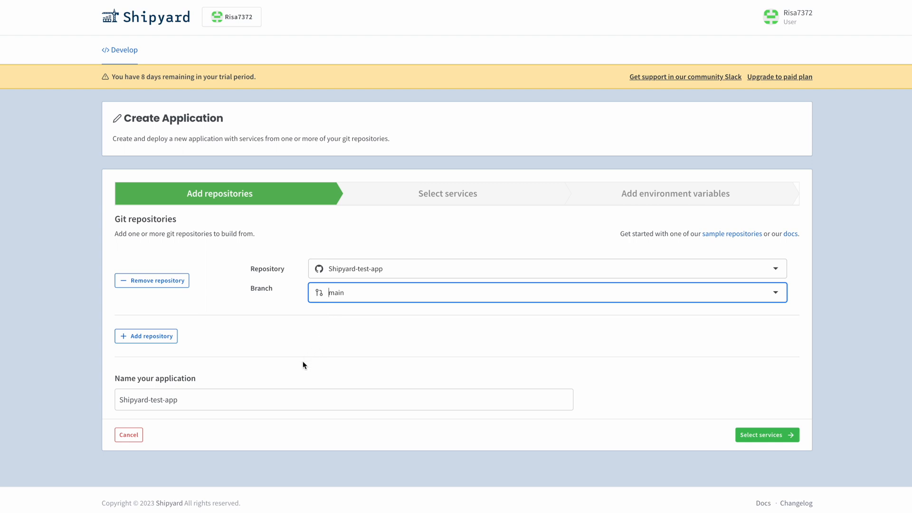
mouse_move(726, 430)
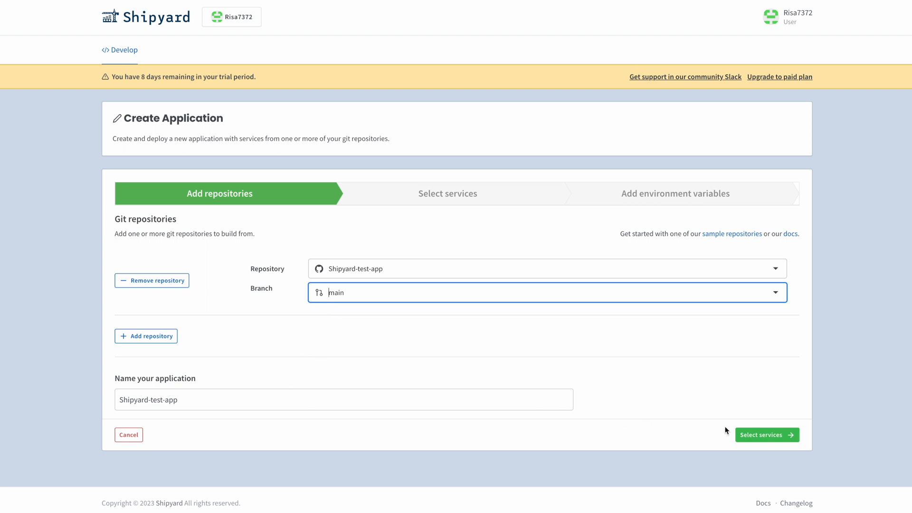
click(767, 435)
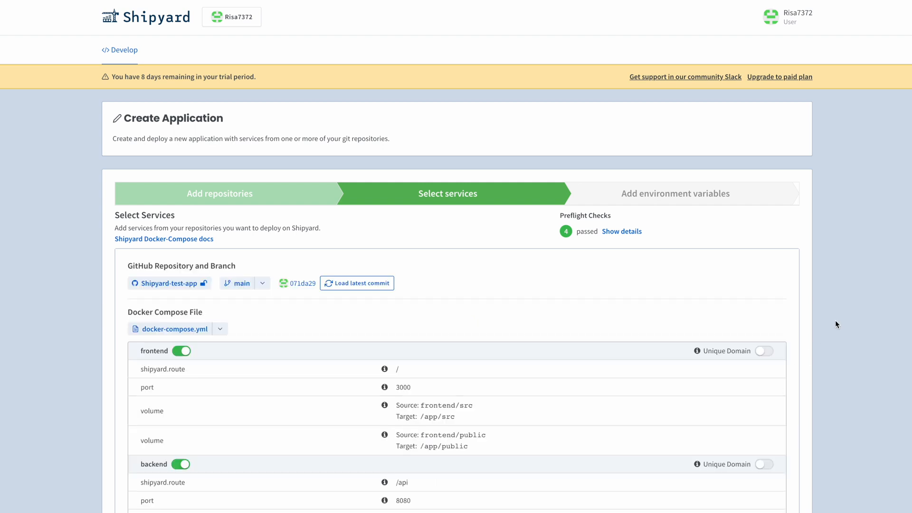
Keep all detected docker-compose services enabled and continue to environment variables
scroll(down, 3)
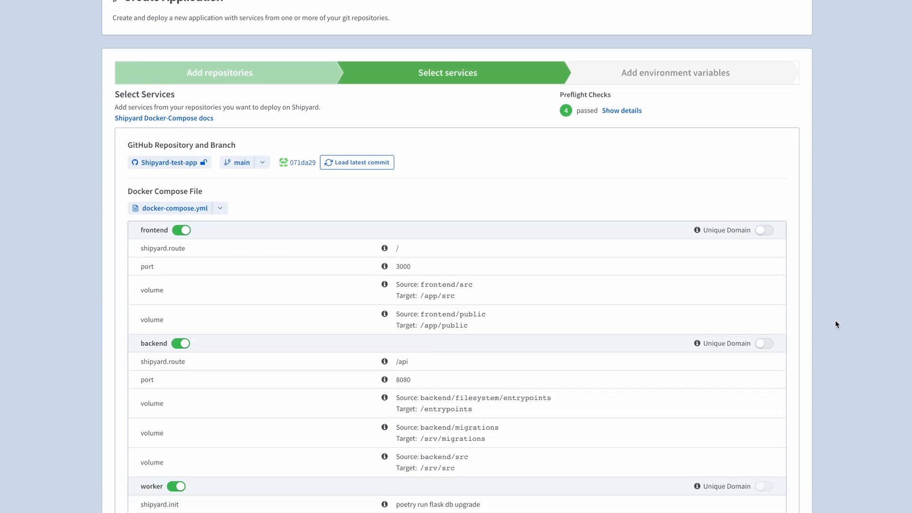
scroll(down, 3)
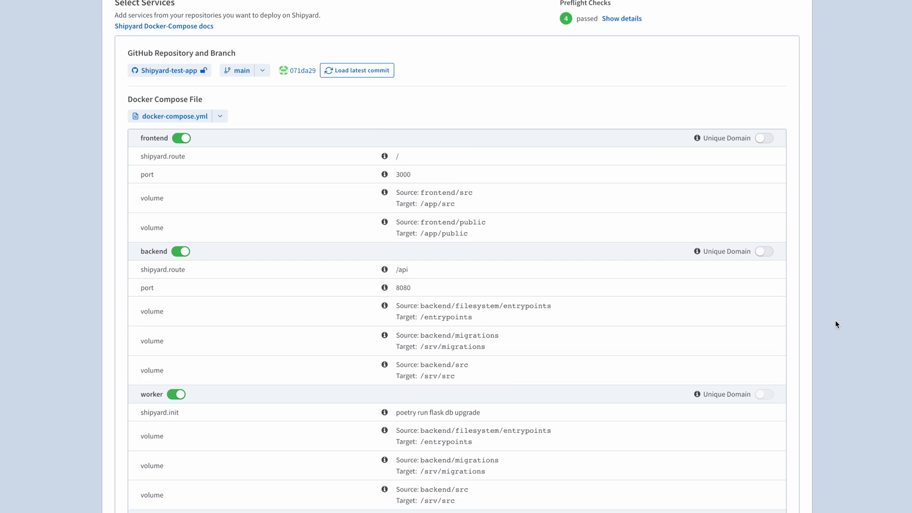
scroll(down, 3)
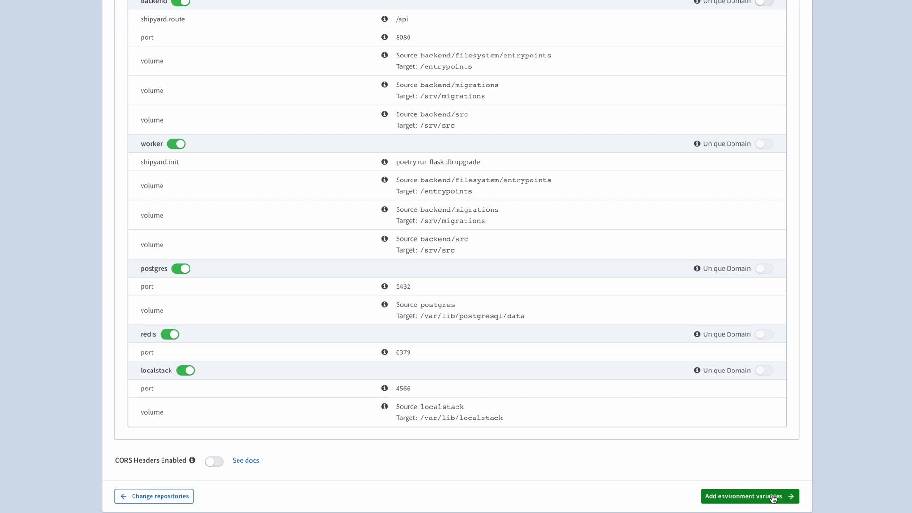
click(750, 510)
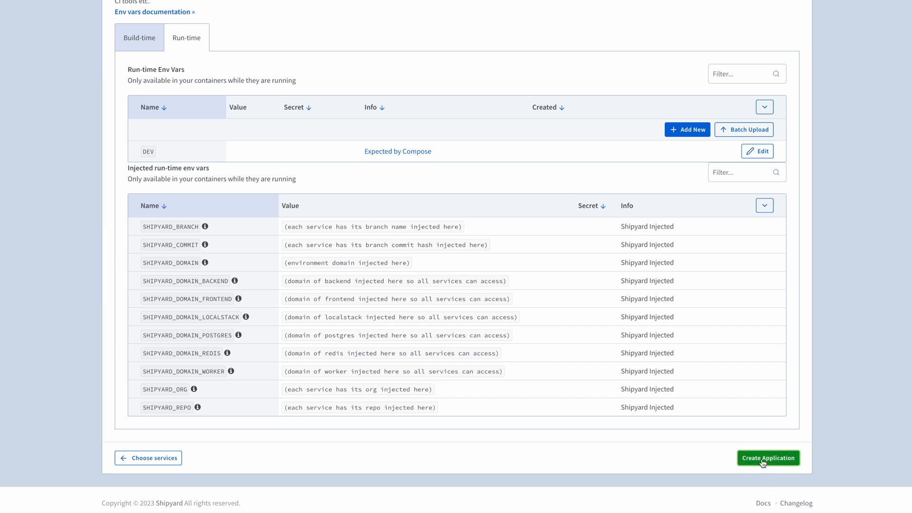
Create the Shipyard-test-app application and wait until its main environment is deployed
click(769, 458)
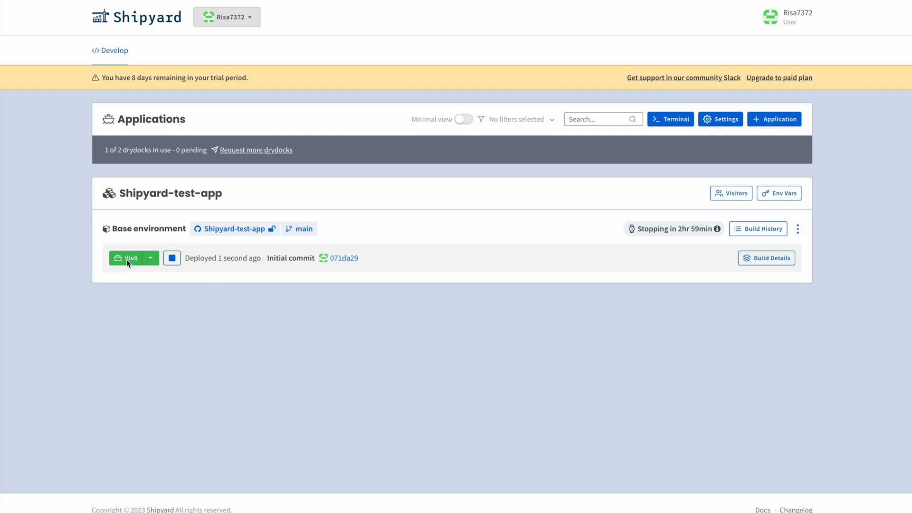
Visit the deployed base environment and log in to it with GitHub
click(127, 259)
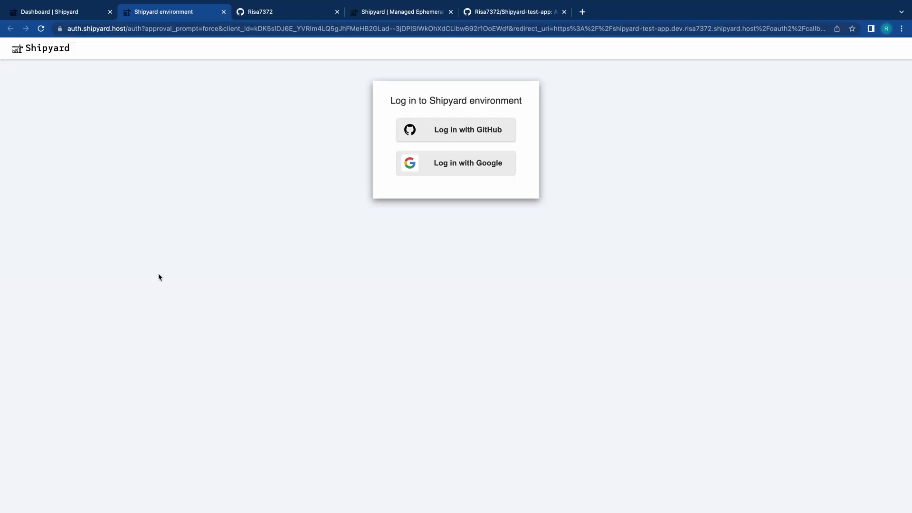
click(457, 130)
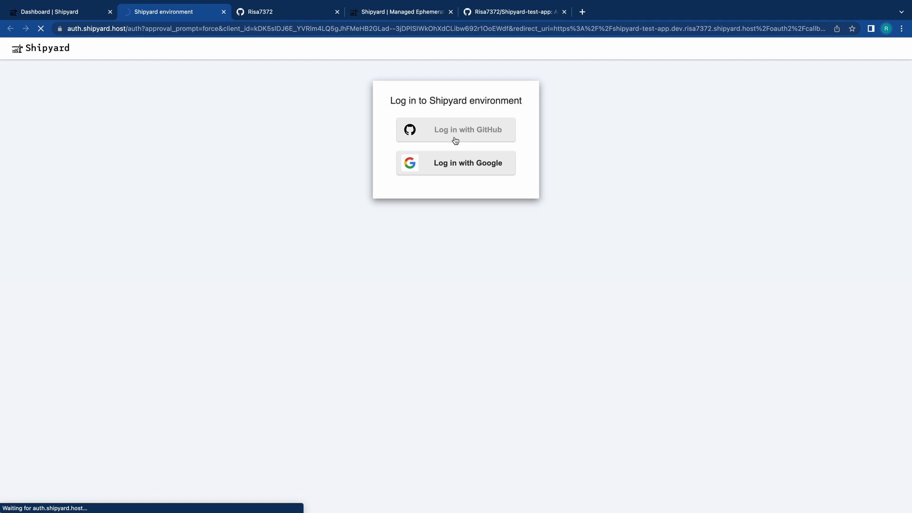